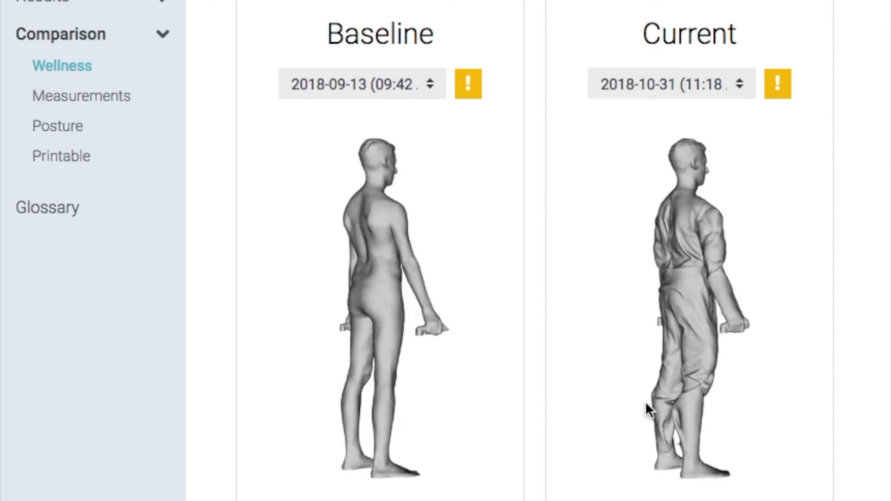
Scroll down past the baseline and current scans to the Body Composition differences table.
{"action": "scroll", "scroll_direction": "down", "scroll_amount": 3}
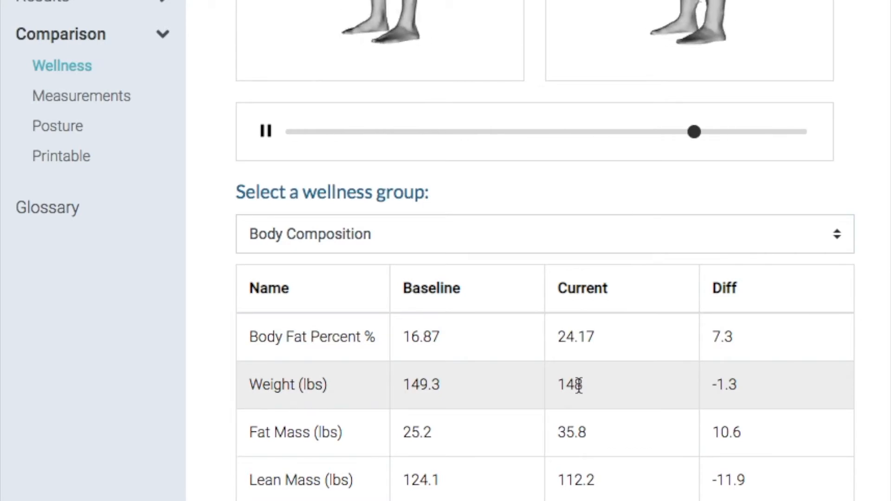
{"action": "left_click_drag", "start_coordinate": [693, 131], "coordinate": [515, 132]}
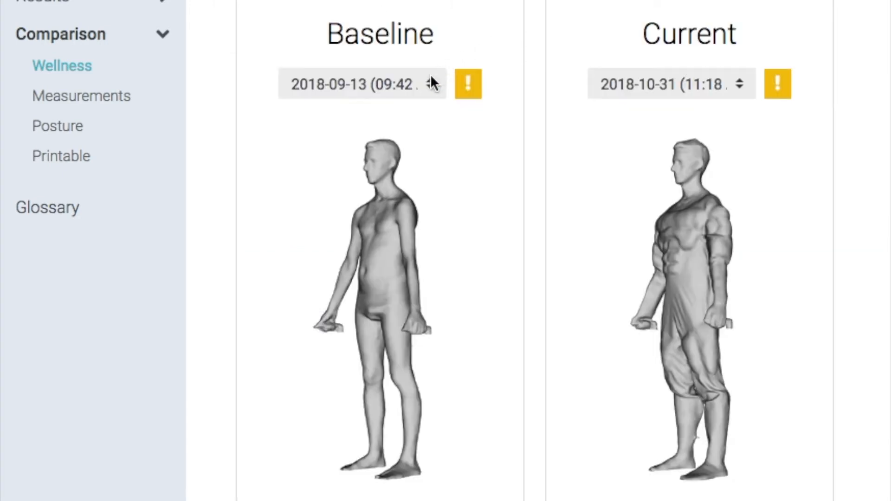
{"action": "left_click", "coordinate": [361, 83]}
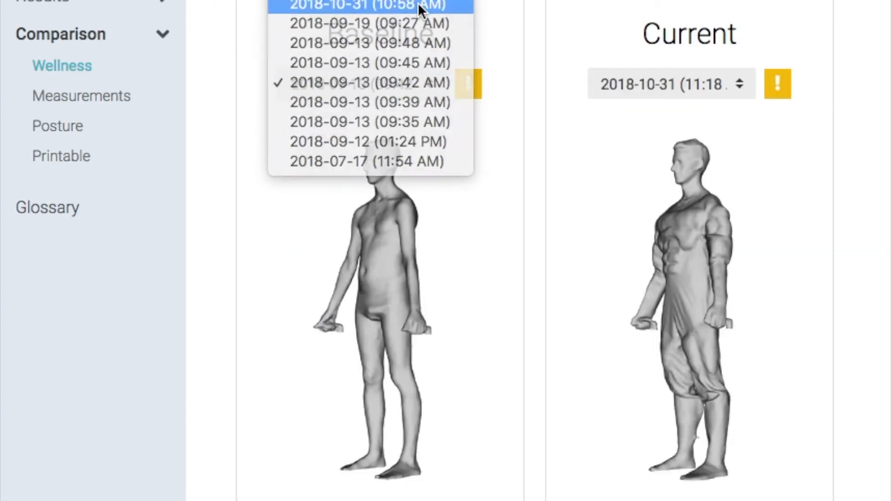
{"action": "left_click", "coordinate": [367, 6]}
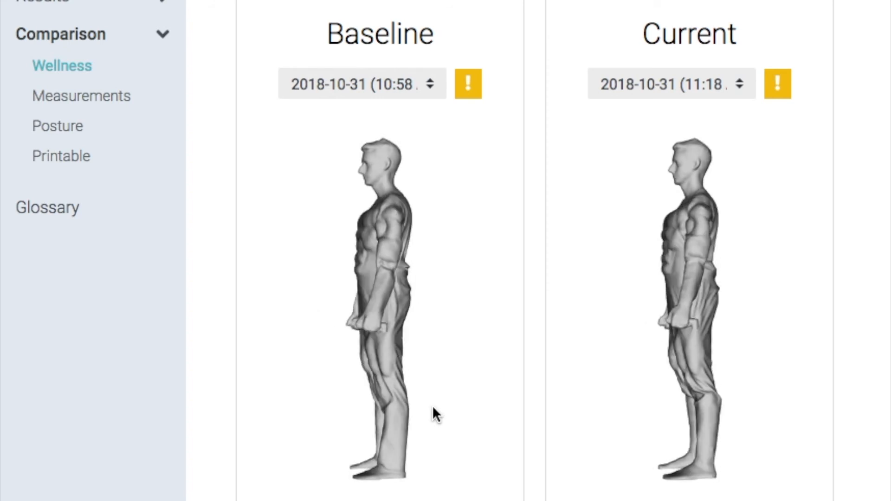
{"action": "scroll", "scroll_direction": "down", "scroll_amount": 3}
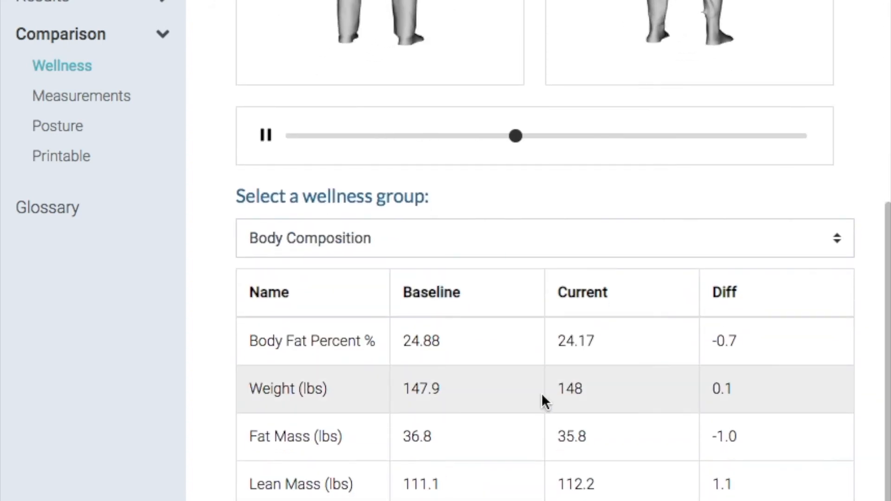